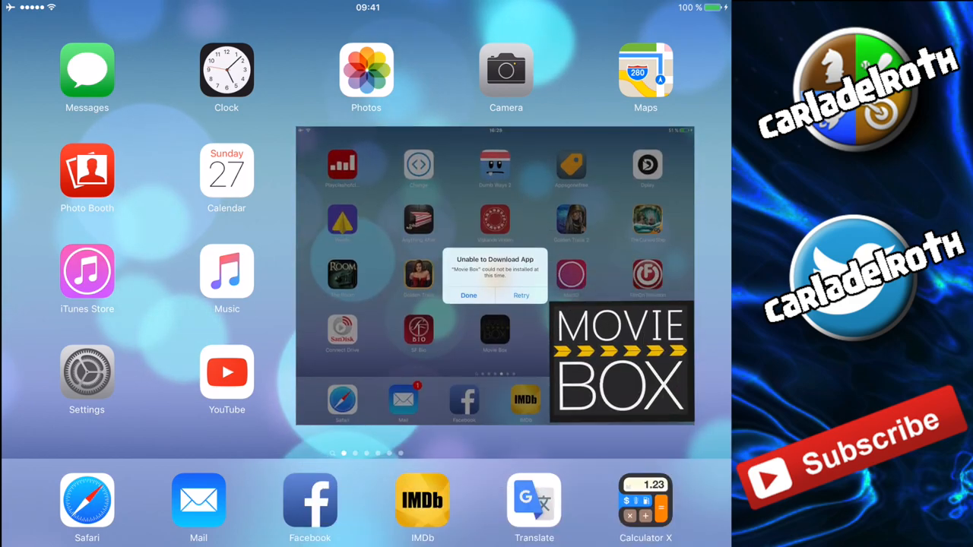
Step: Search the App Store for 'movie bo', pick Bobby Movie Box, and launch the installed app
left_click(468, 295)
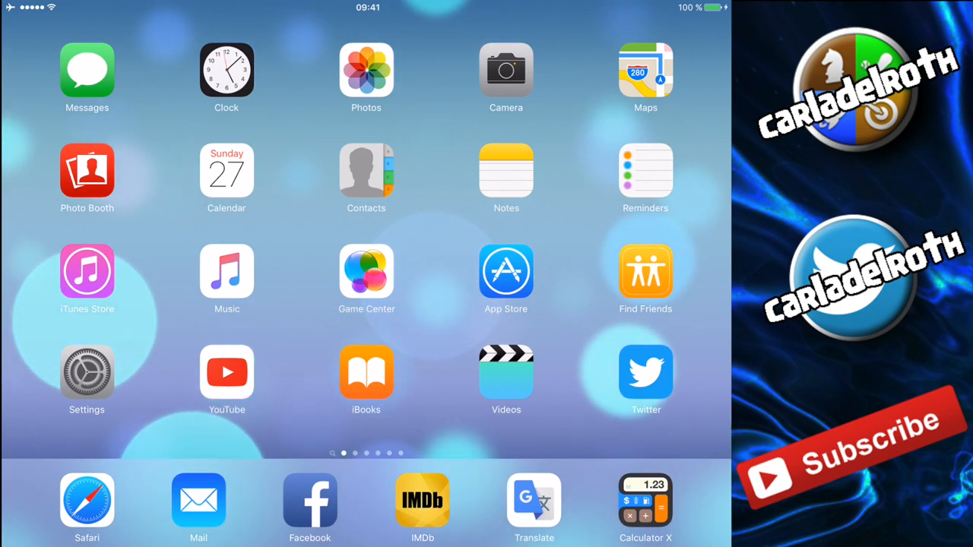
left_click(505, 270)
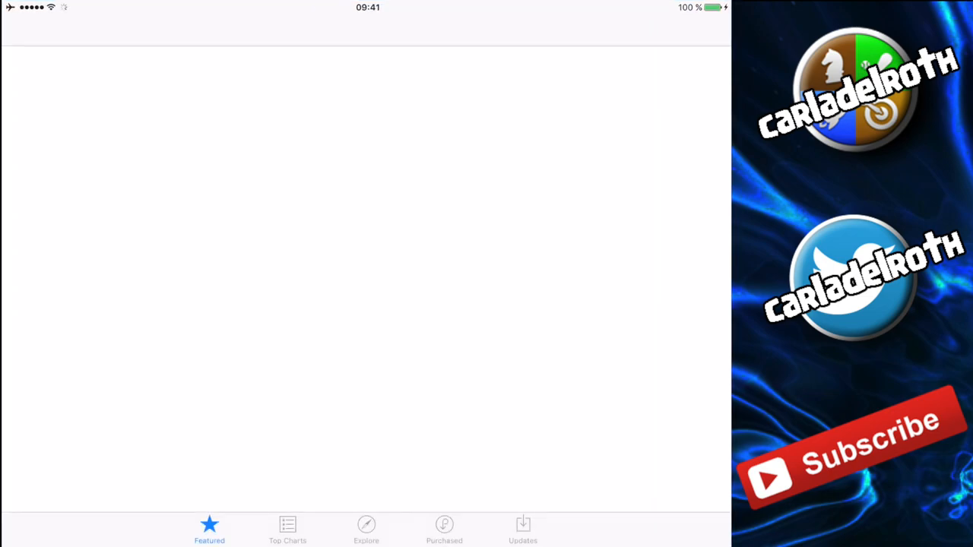
left_click(287, 530)
type("bobby")
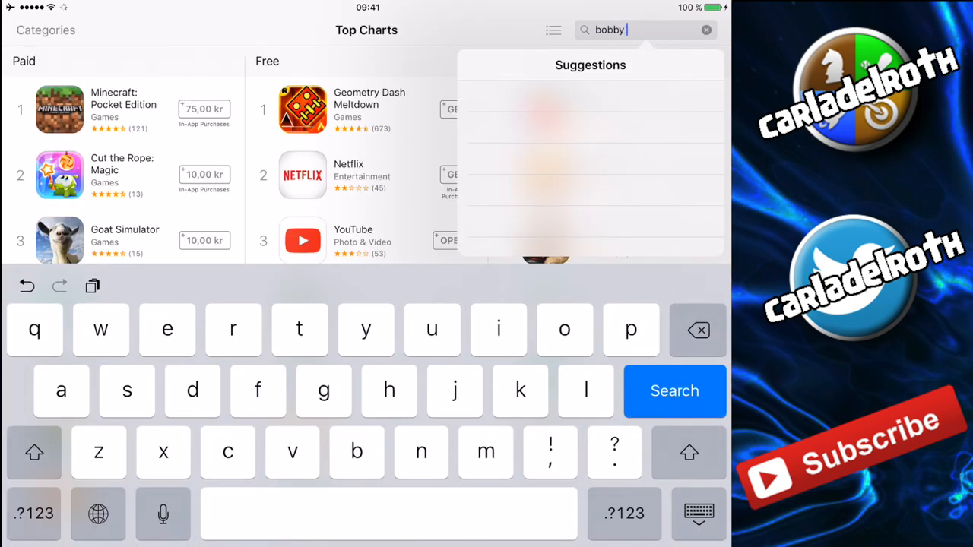
type("movie bo")
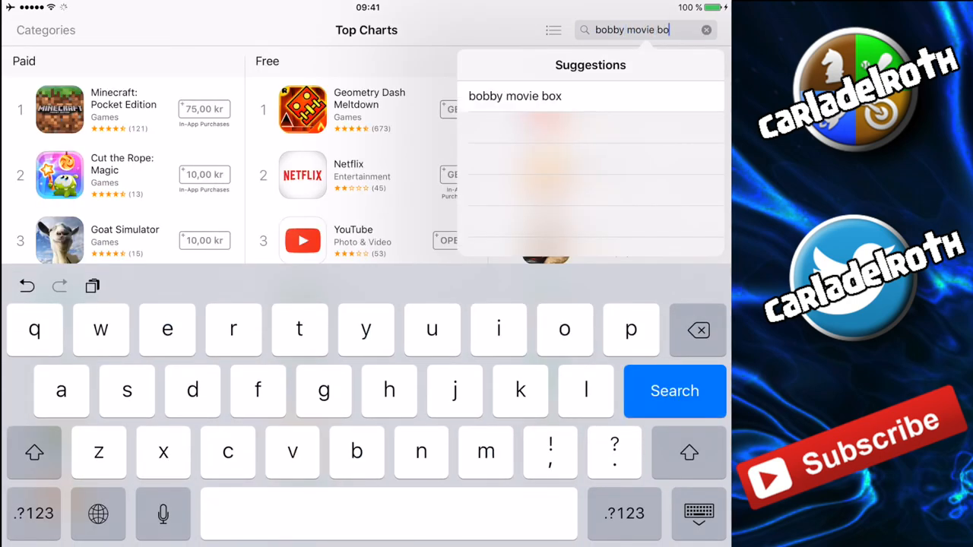
left_click(673, 391)
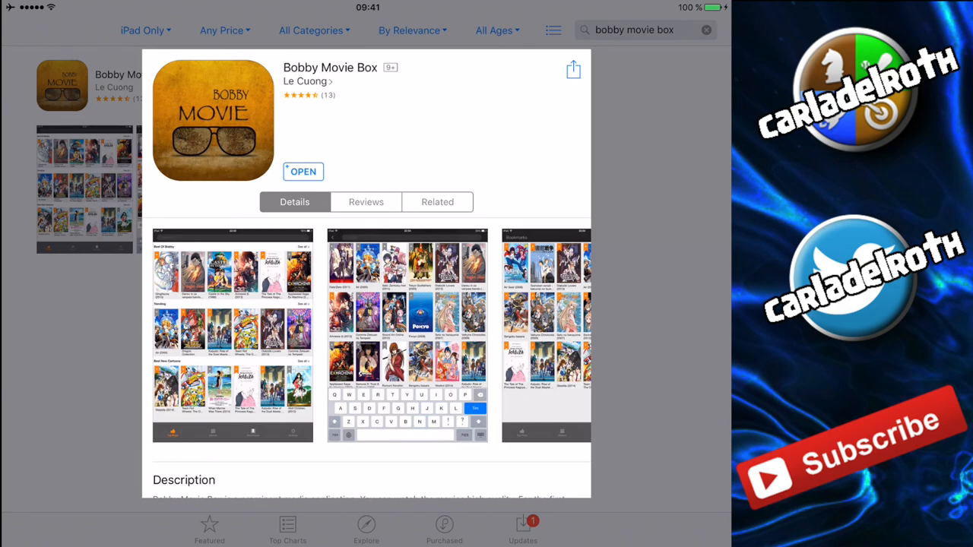
left_click(303, 171)
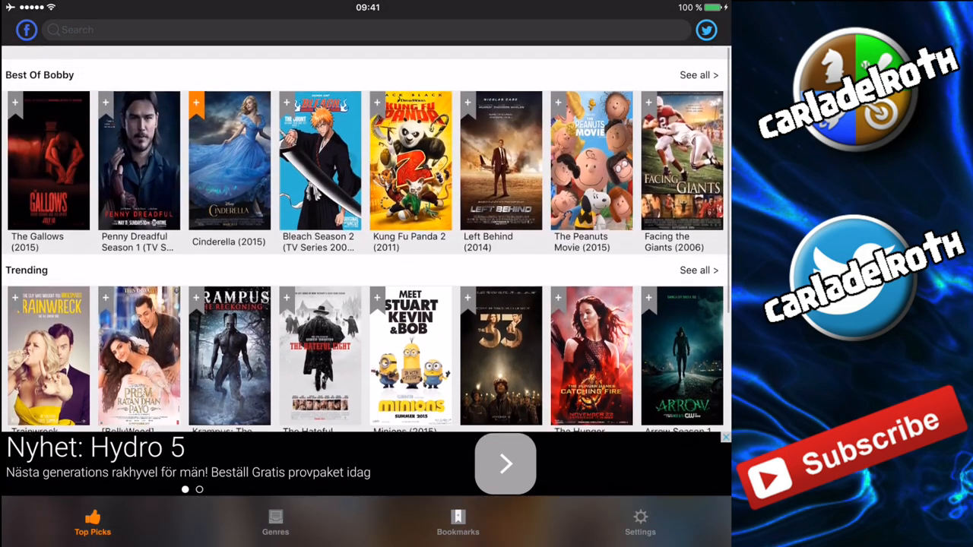
scroll("up", 3)
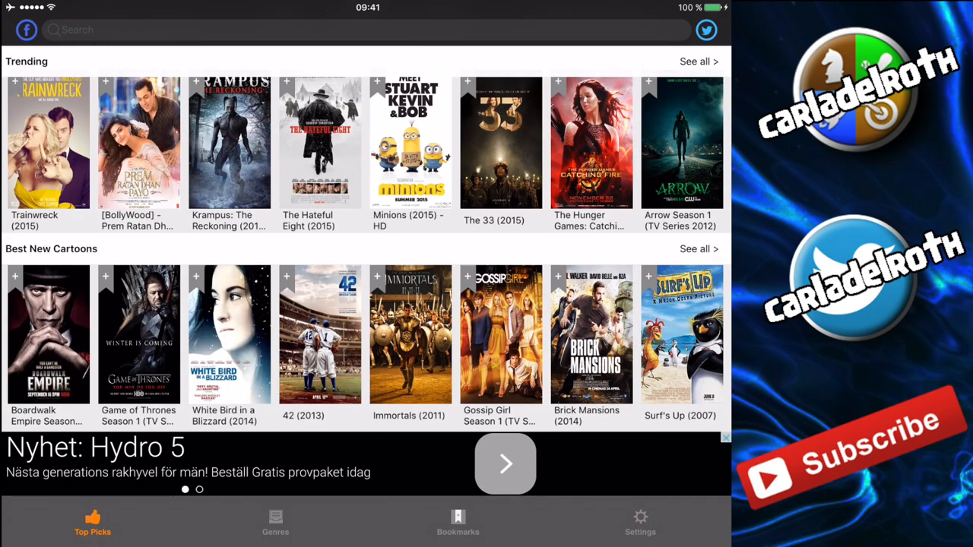
scroll("up", 3)
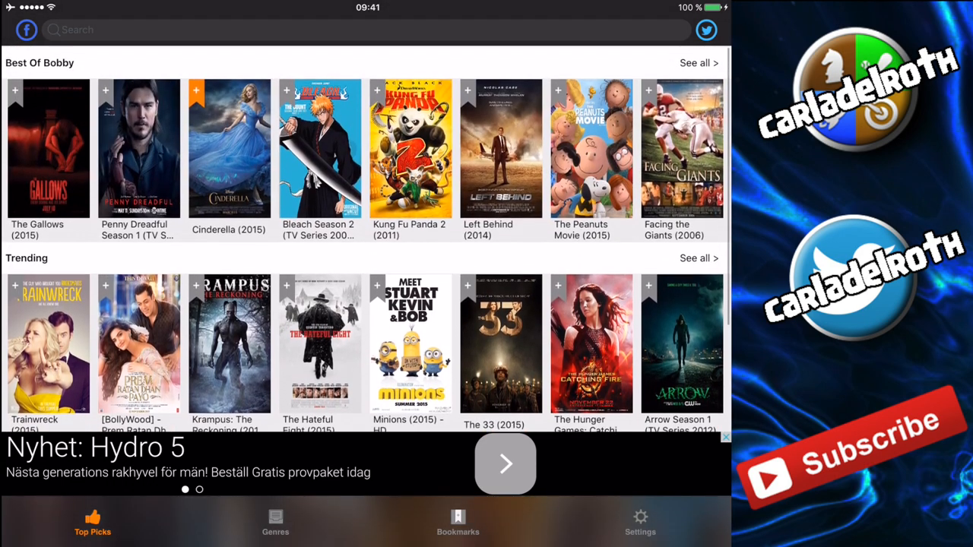
scroll("down", 3)
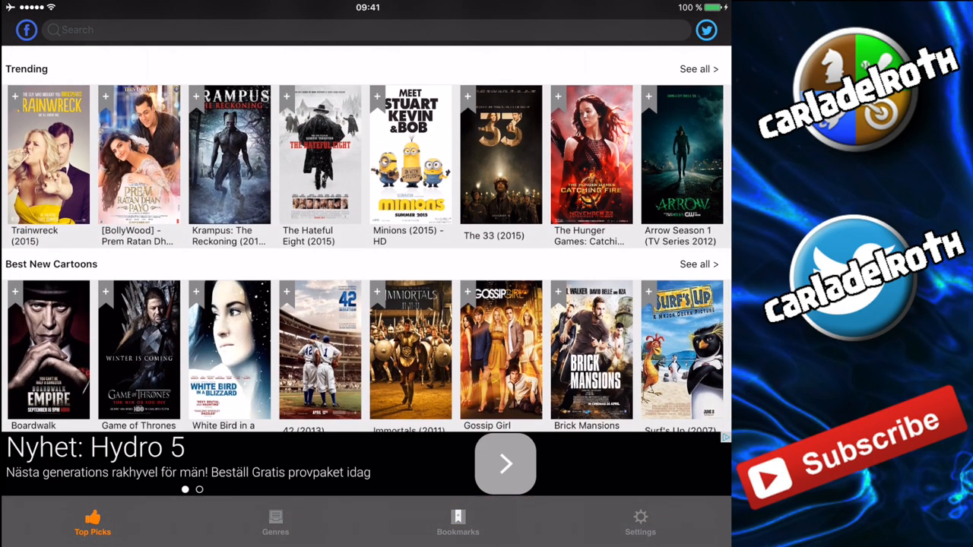
scroll("down", 3)
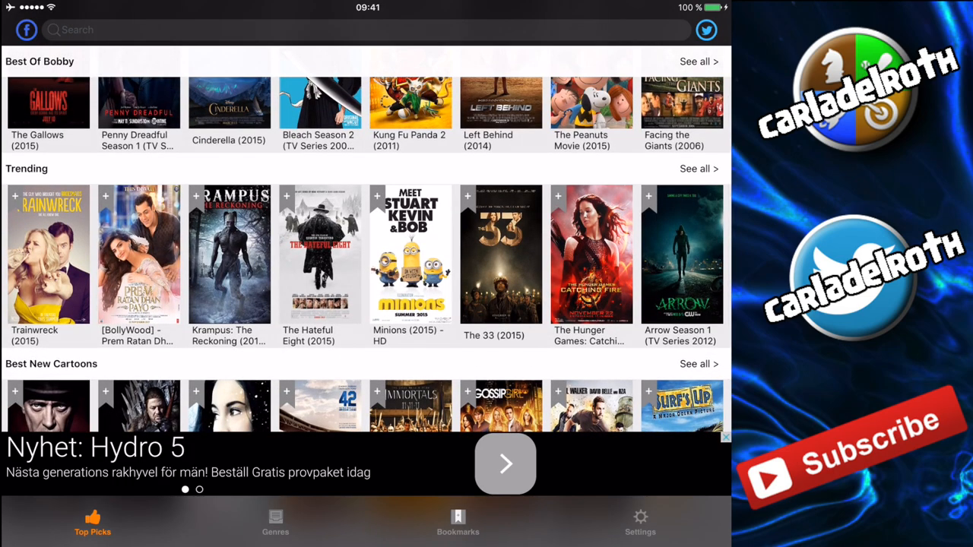
scroll("up", 3)
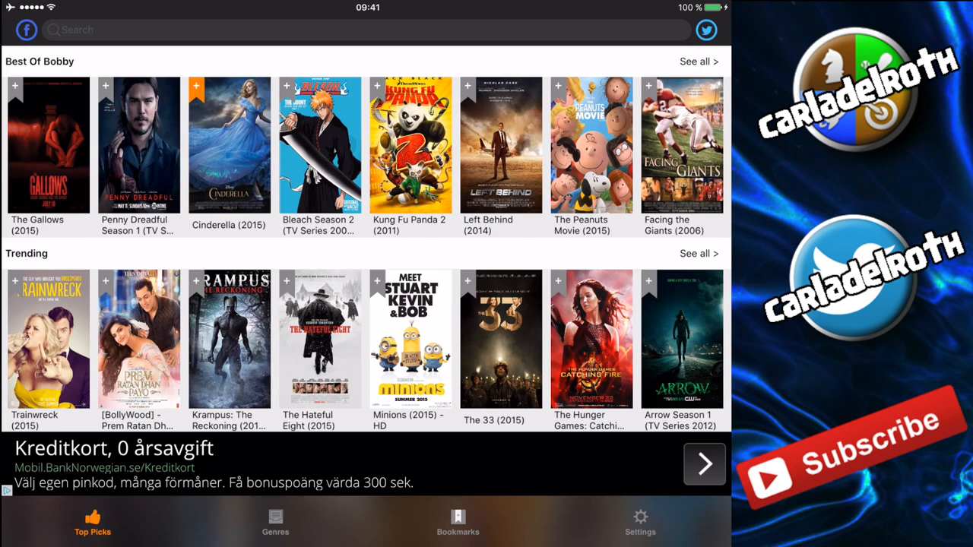
left_click(275, 522)
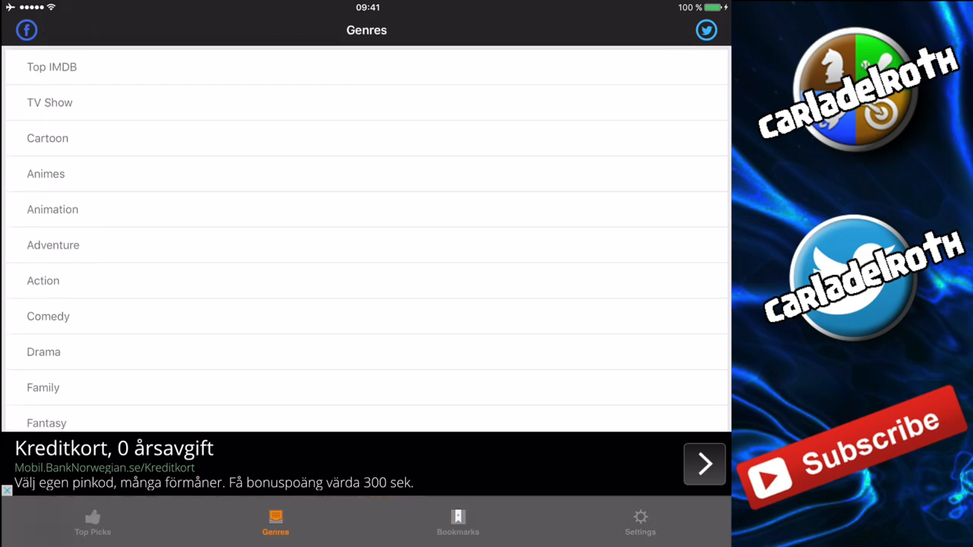
scroll("down", 3)
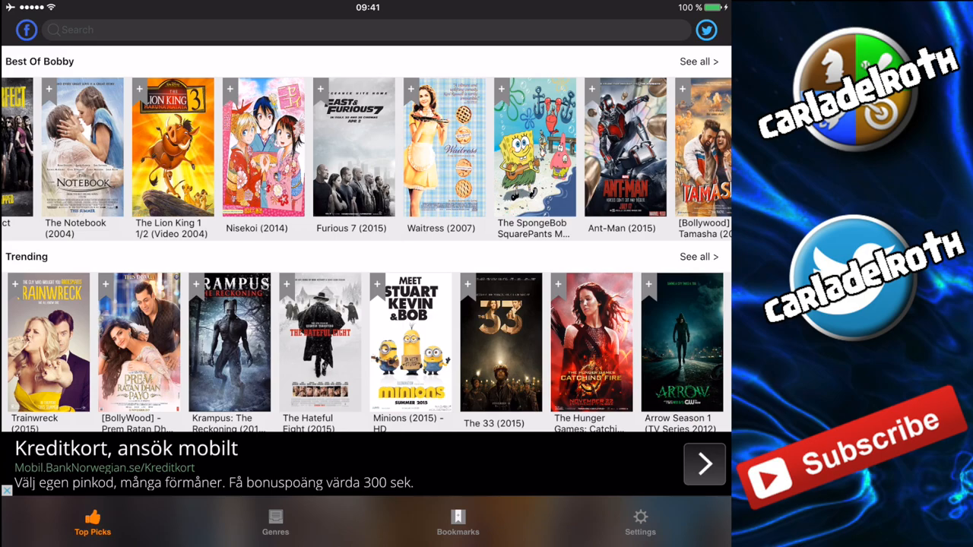
Step: Open Furious 7 (2015) and dismiss the full-screen game advertisement
left_click(354, 148)
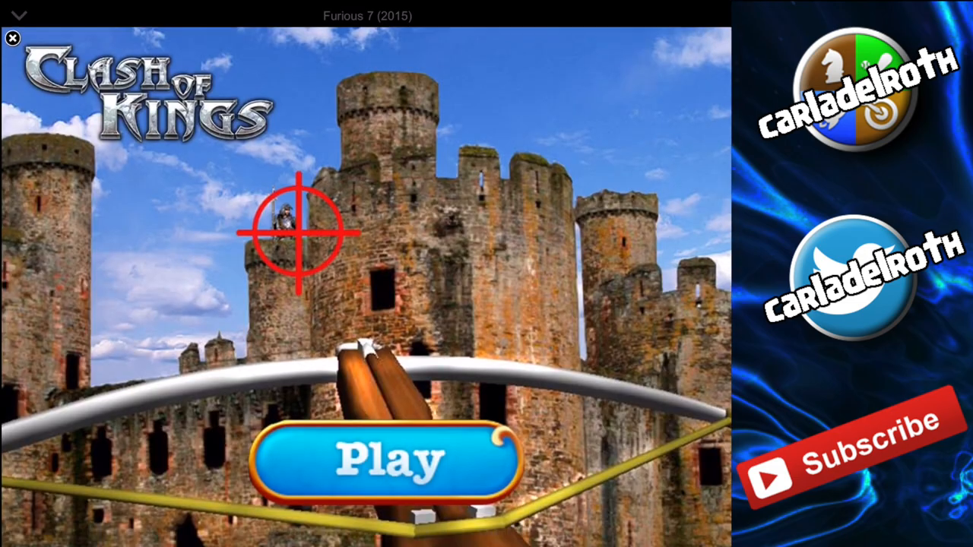
left_click(12, 37)
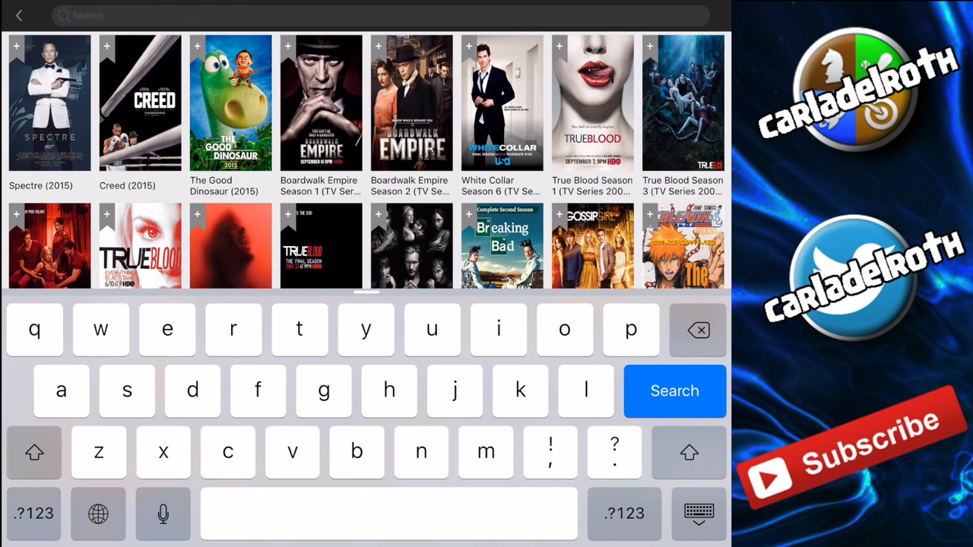
Step: Type 'india' and run the Indiana Jones suggestion as the search
type("india")
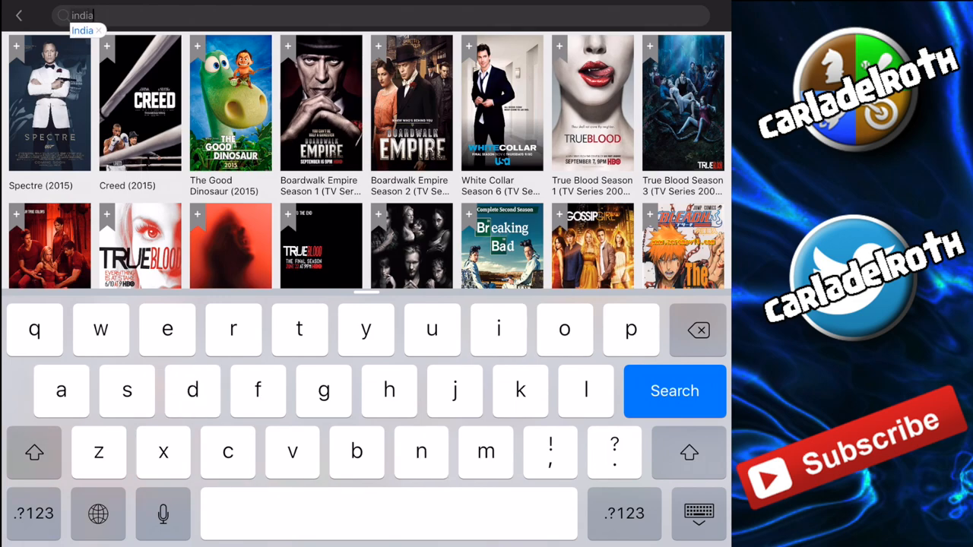
left_click(674, 391)
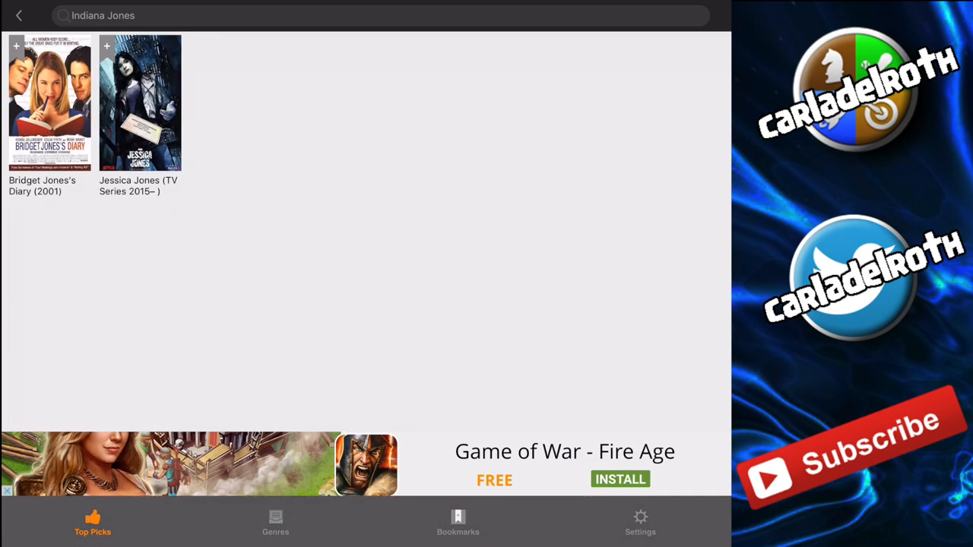
left_click(18, 15)
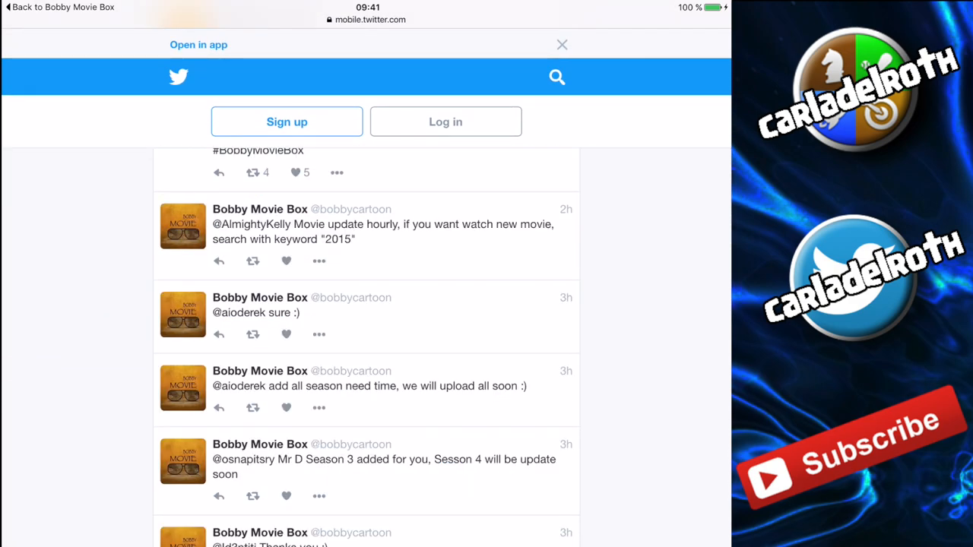
scroll("down", 3)
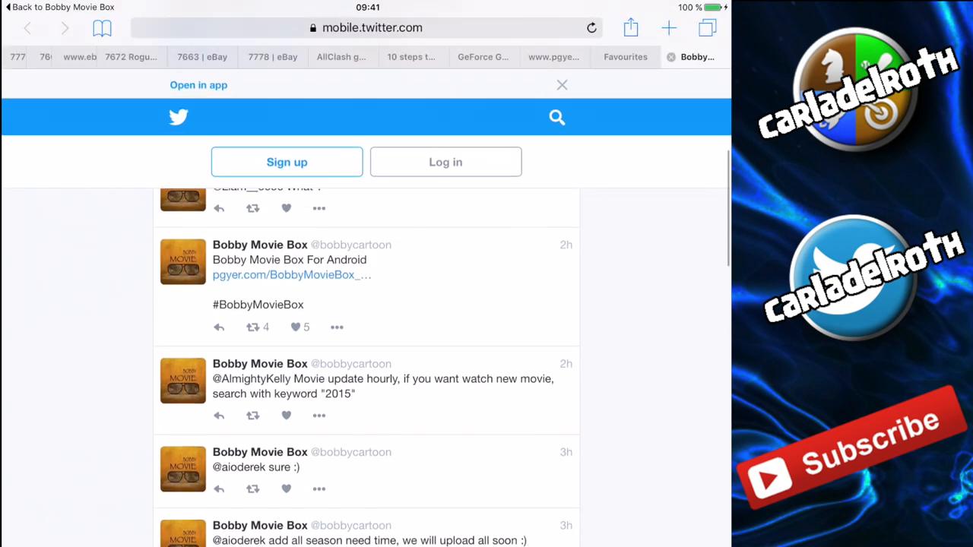
scroll("up", 3)
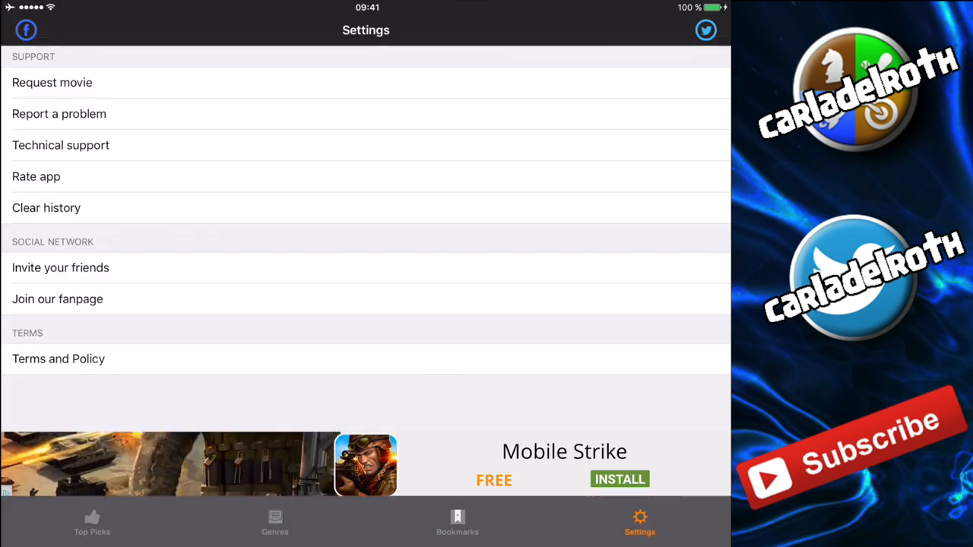
left_click(51, 82)
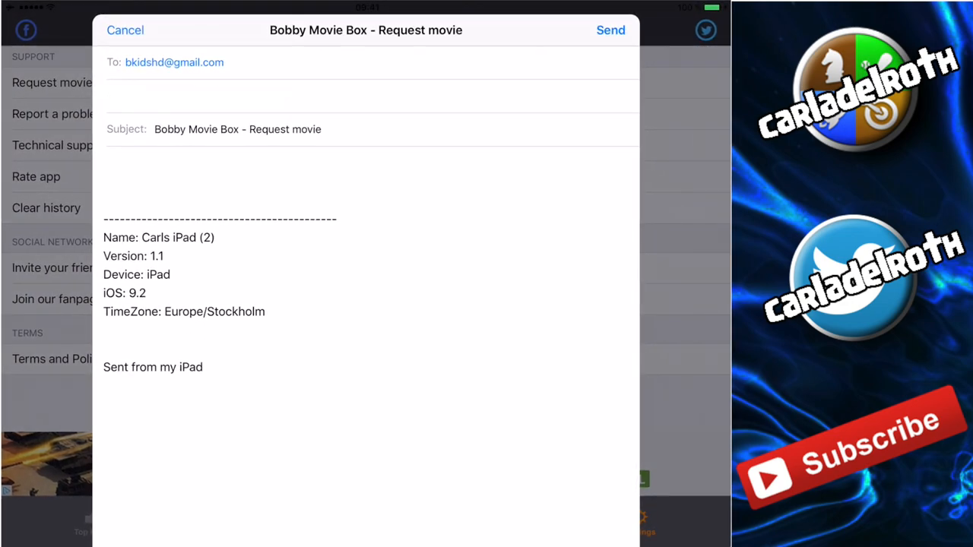
left_click(125, 29)
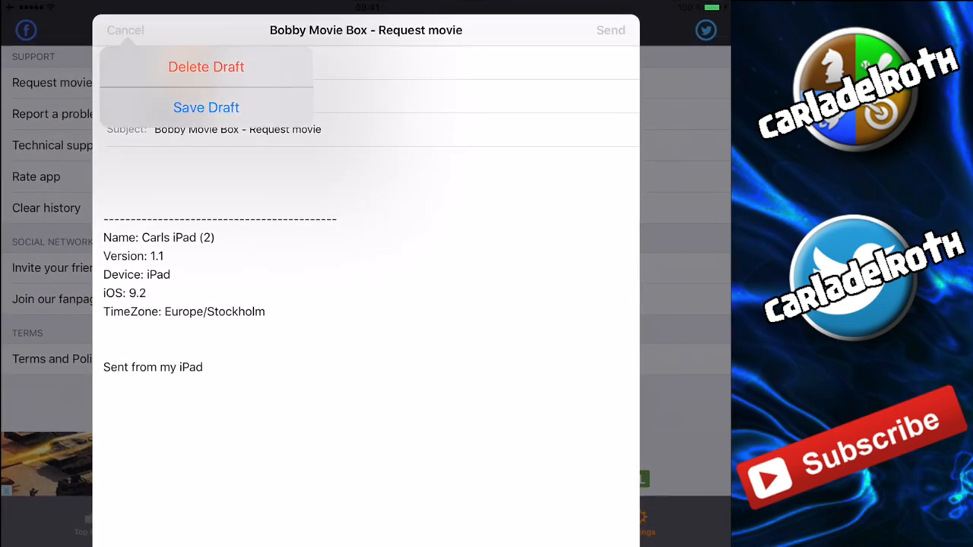
left_click(206, 67)
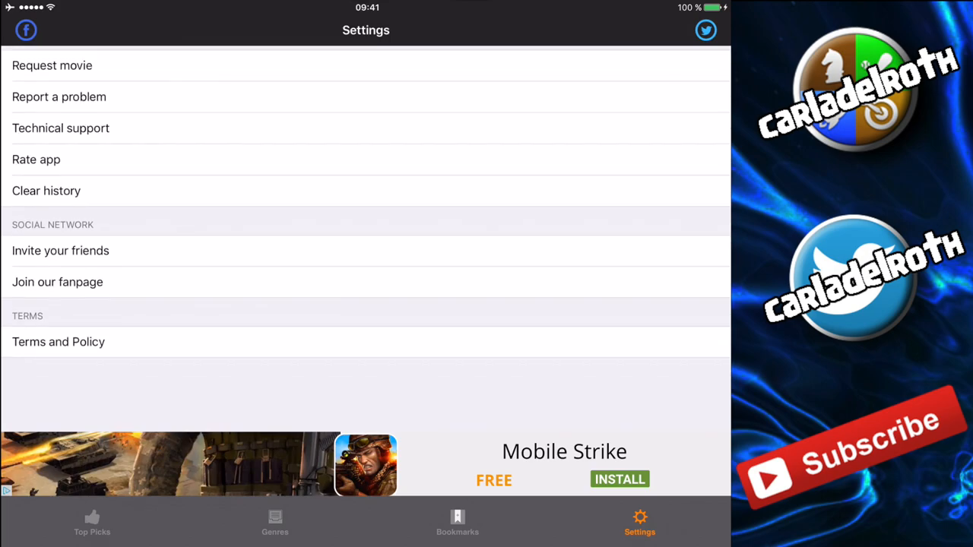
scroll("down", 3)
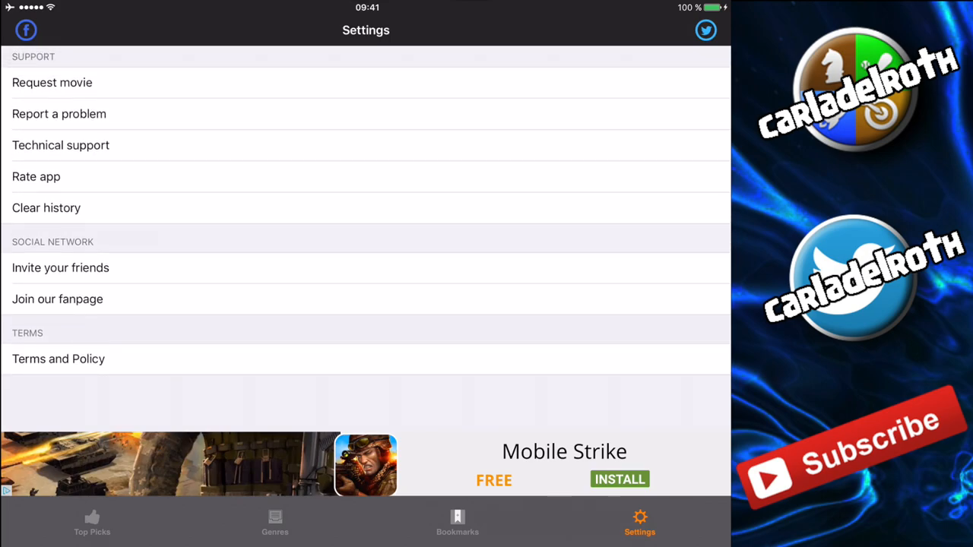
left_click(92, 523)
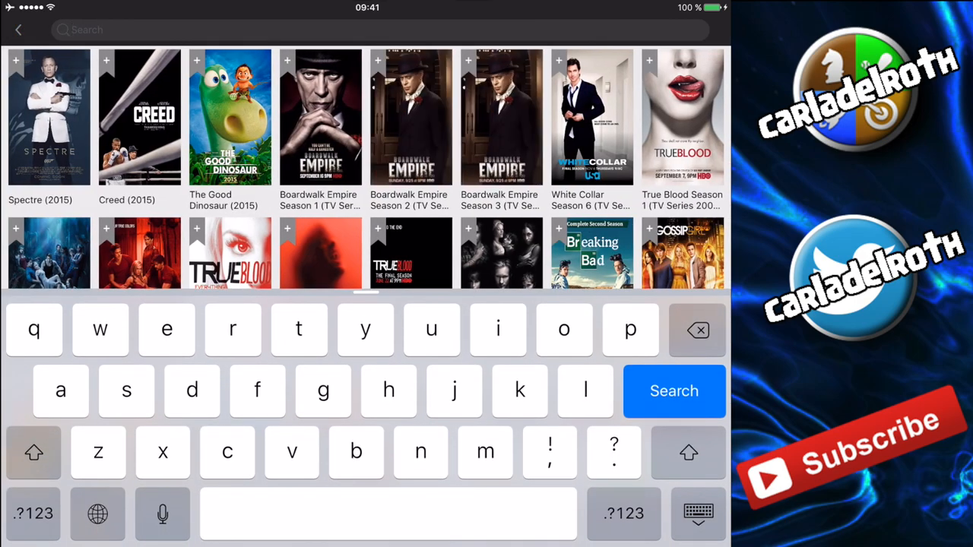
Step: Search for '2015' and scroll down through the grid of 2015 movies and series
type("2015")
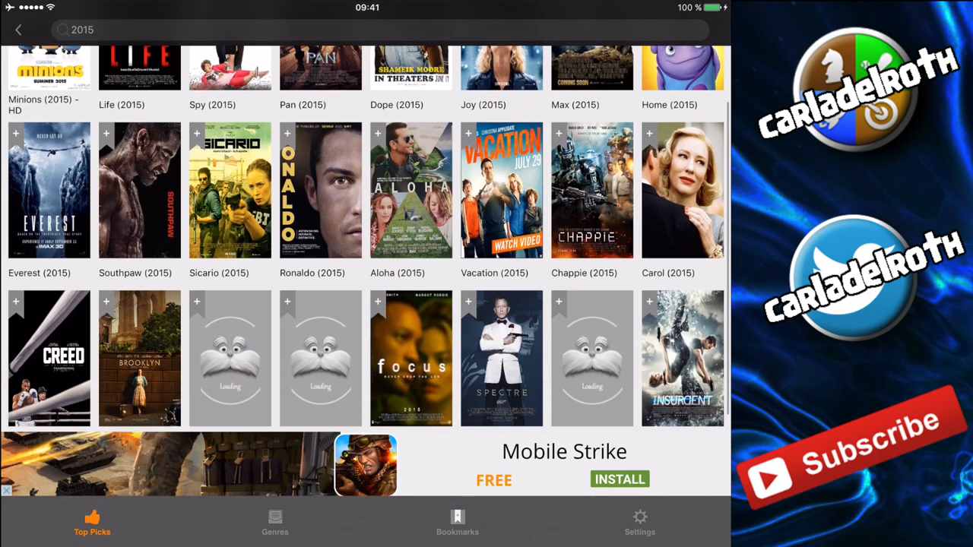
scroll("down", 3)
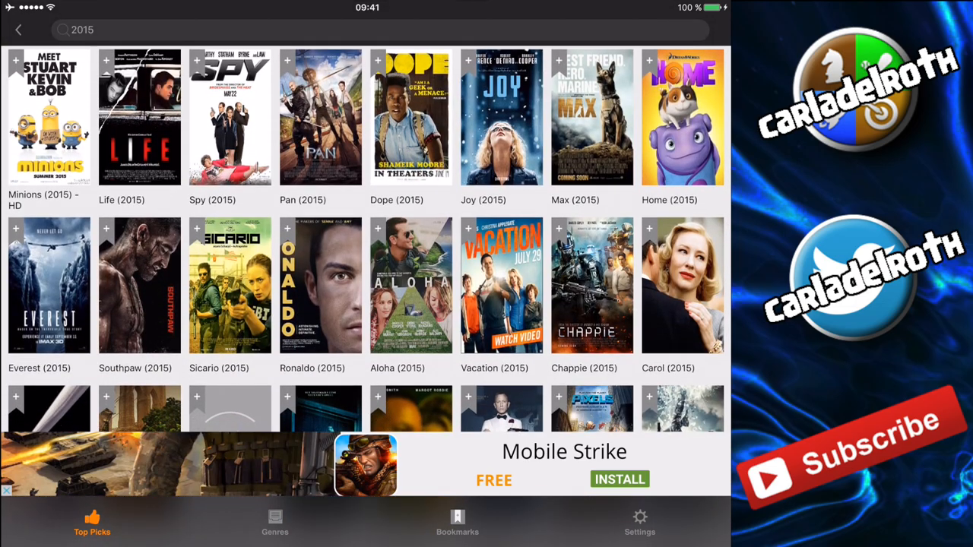
scroll("down", 3)
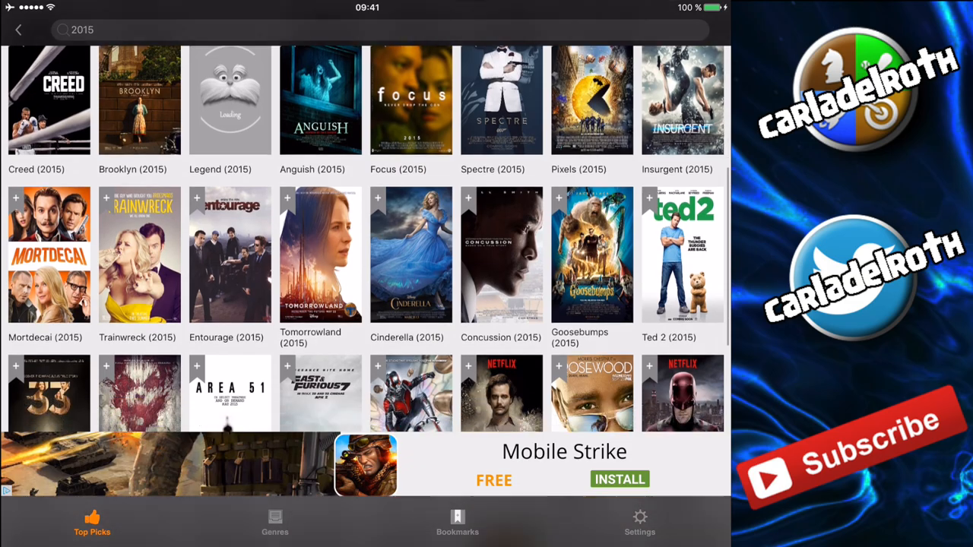
scroll("down", 3)
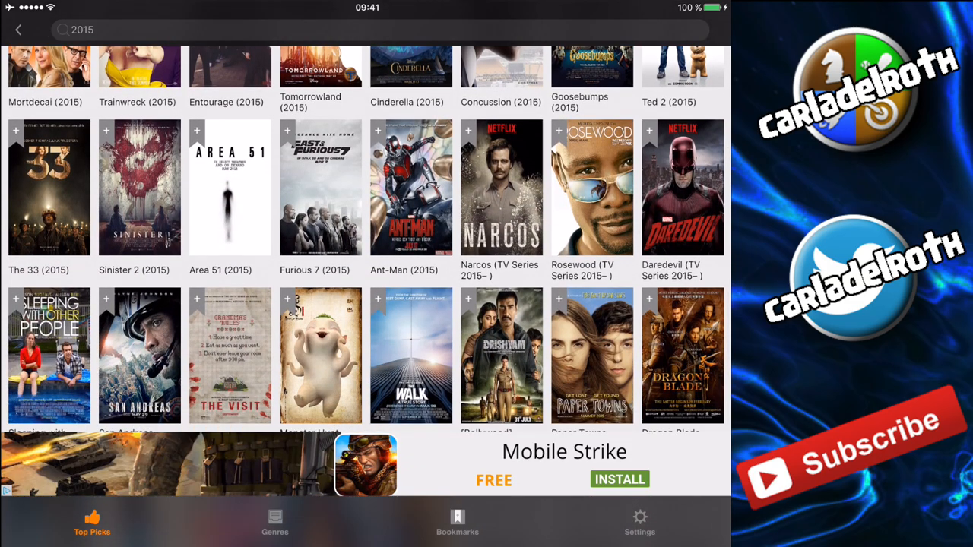
scroll("down", 3)
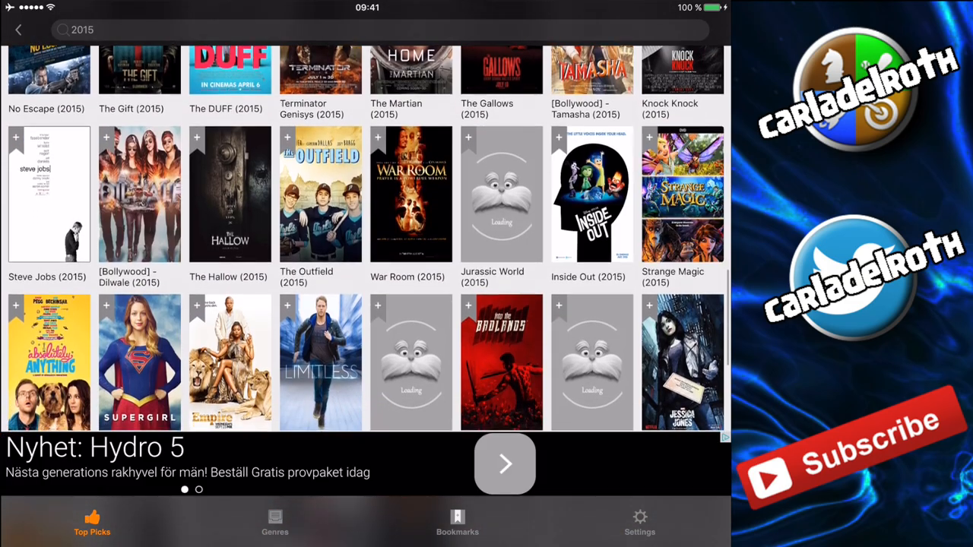
scroll("down", 3)
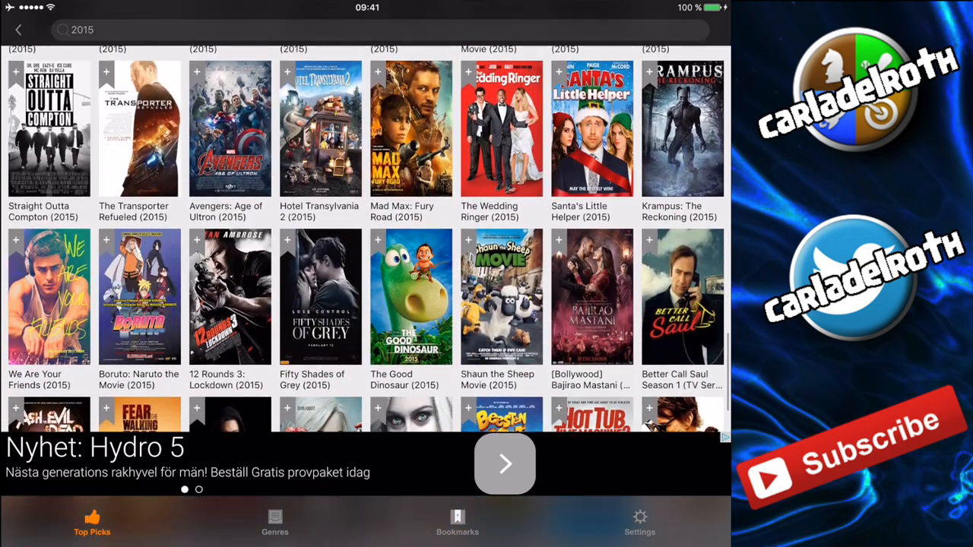
scroll("down", 3)
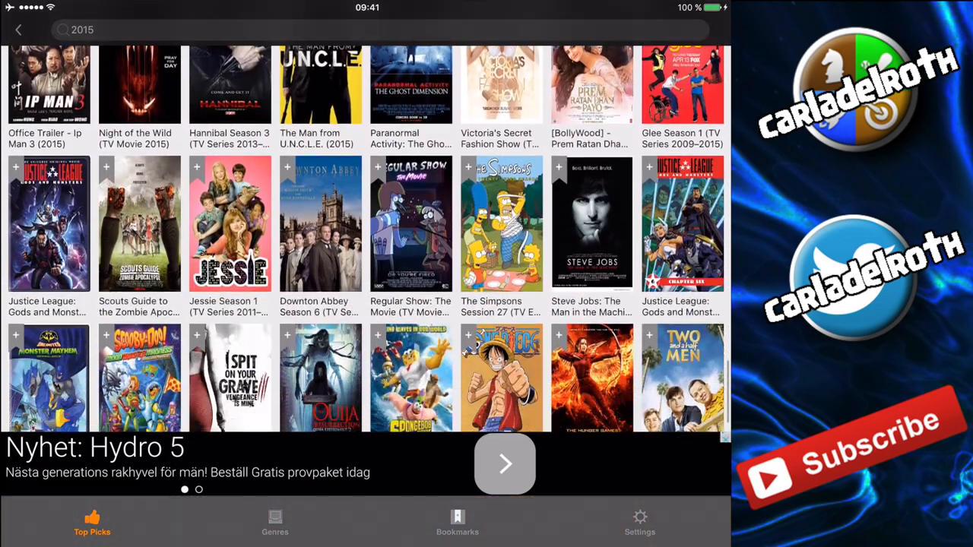
scroll("down", 3)
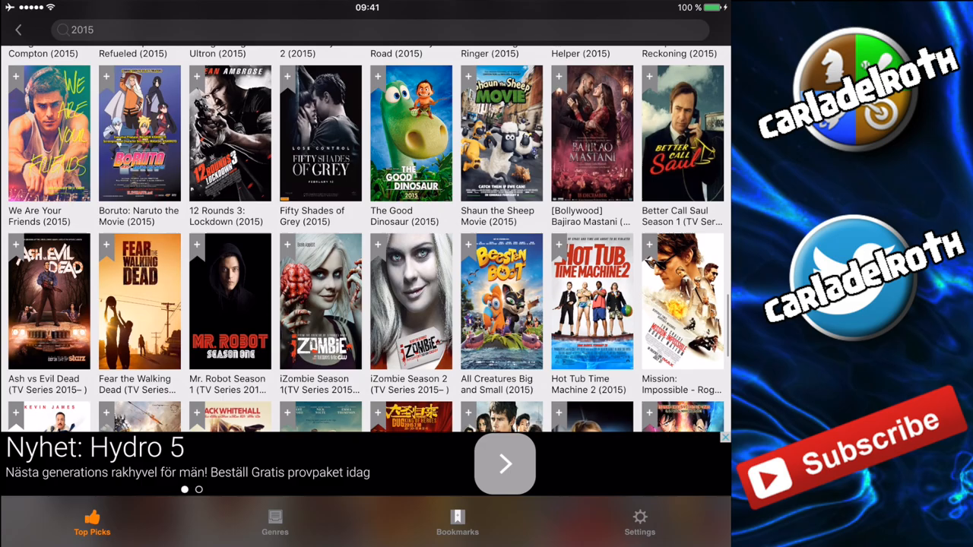
scroll("down", 3)
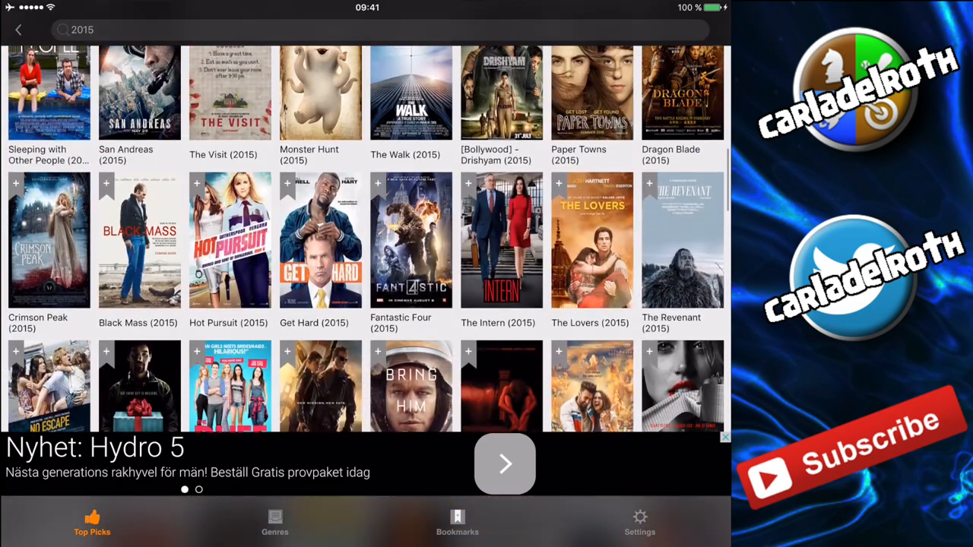